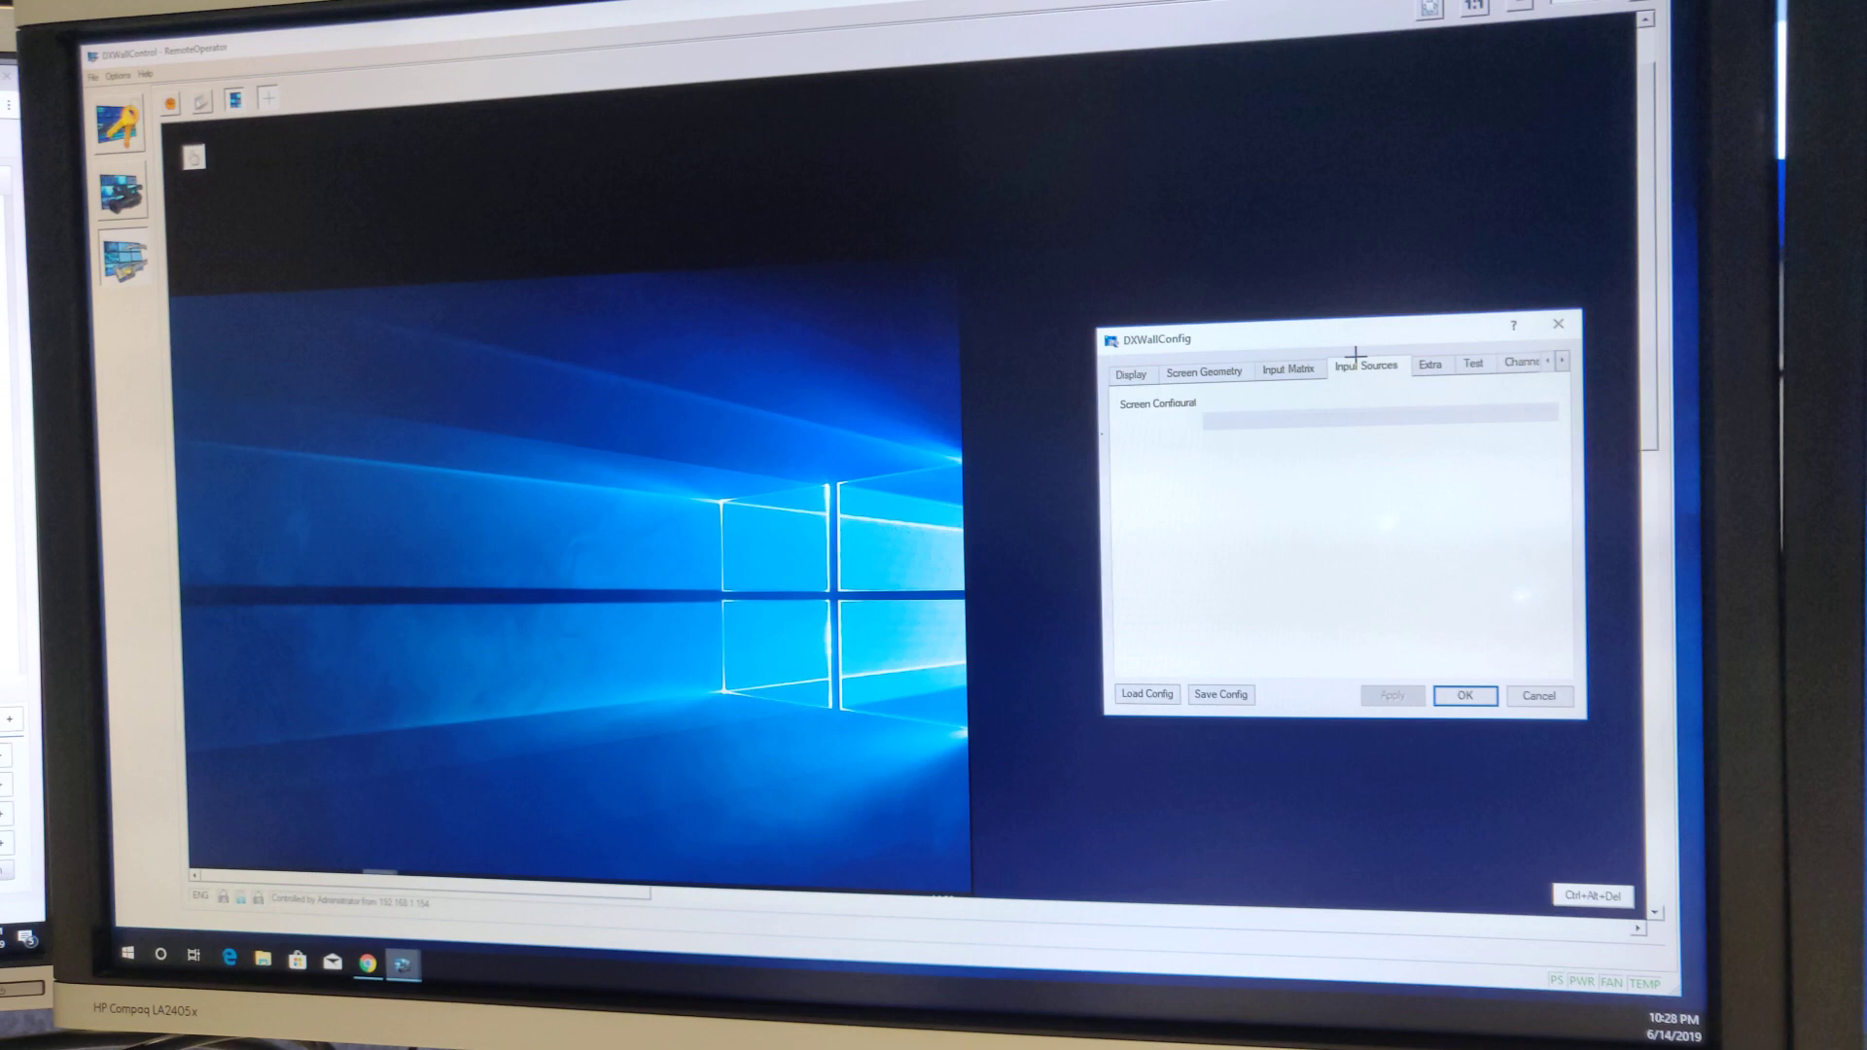
Review the four HDMI input sources, then the NetComputer source at 192.168.1.154
click(1366, 366)
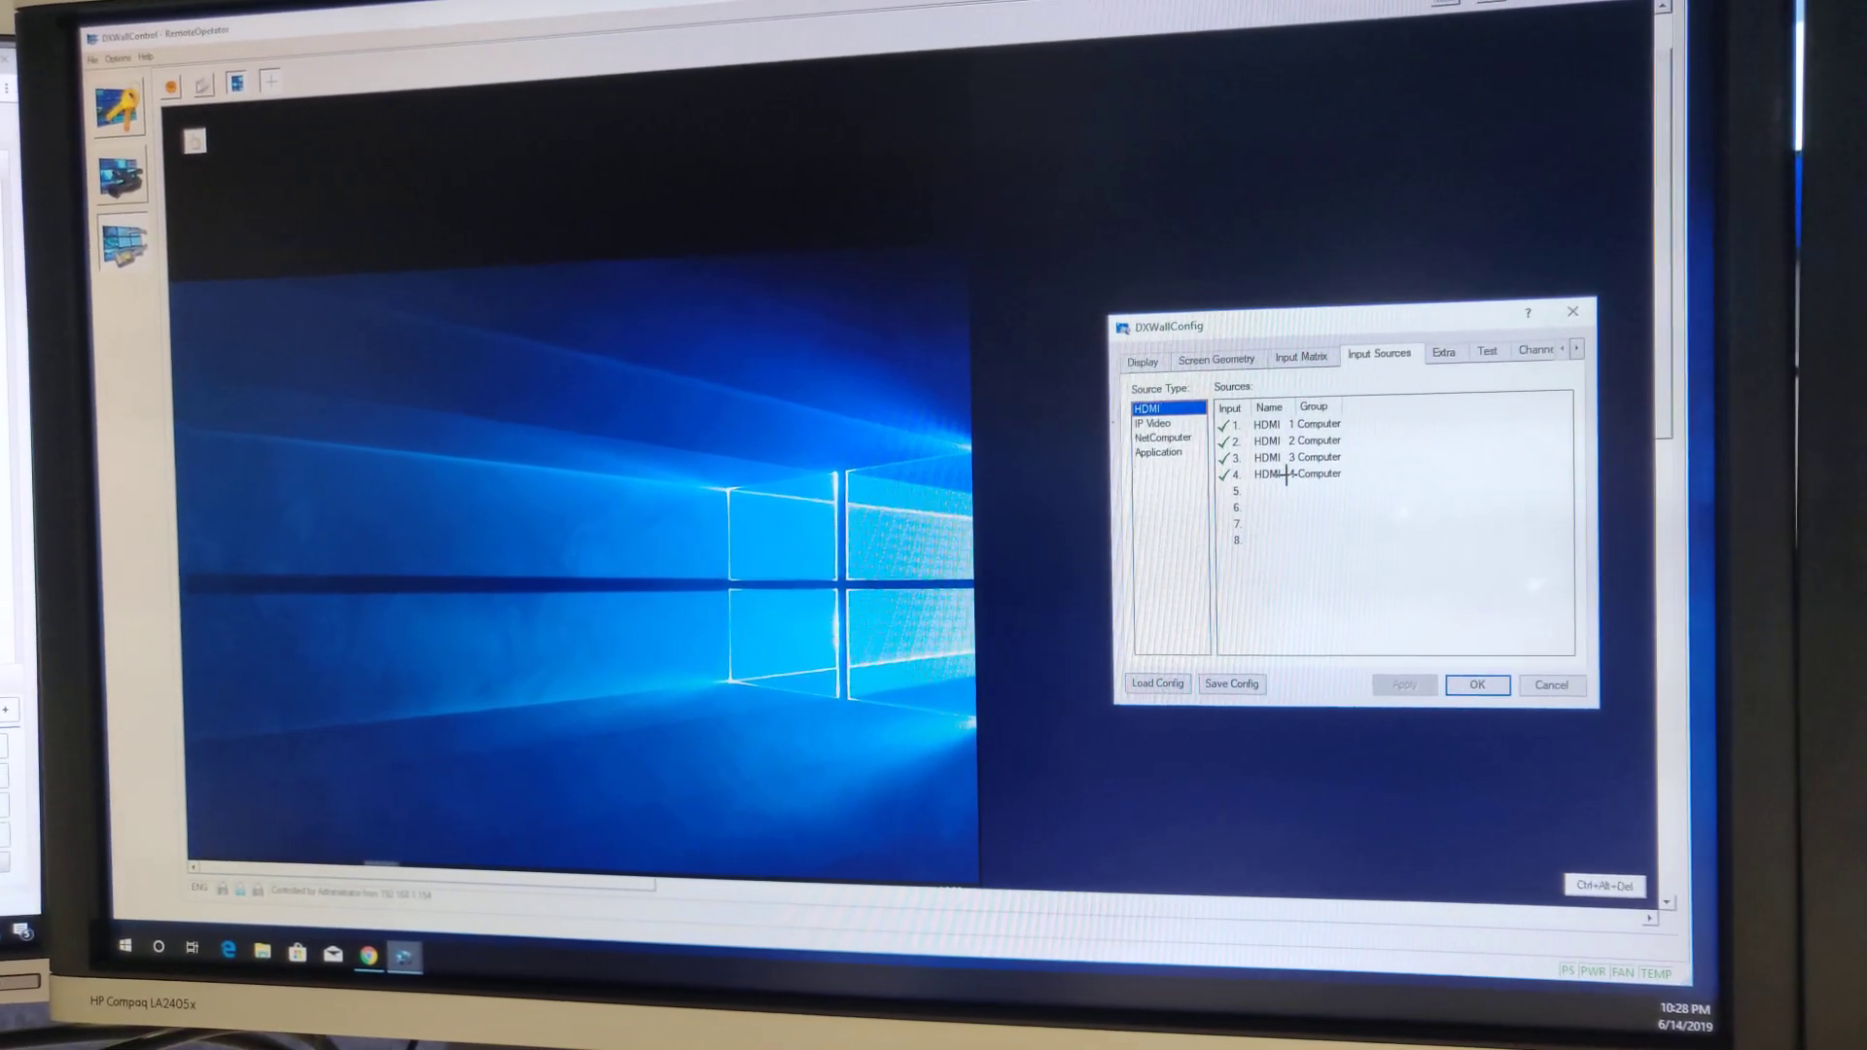
click(1159, 453)
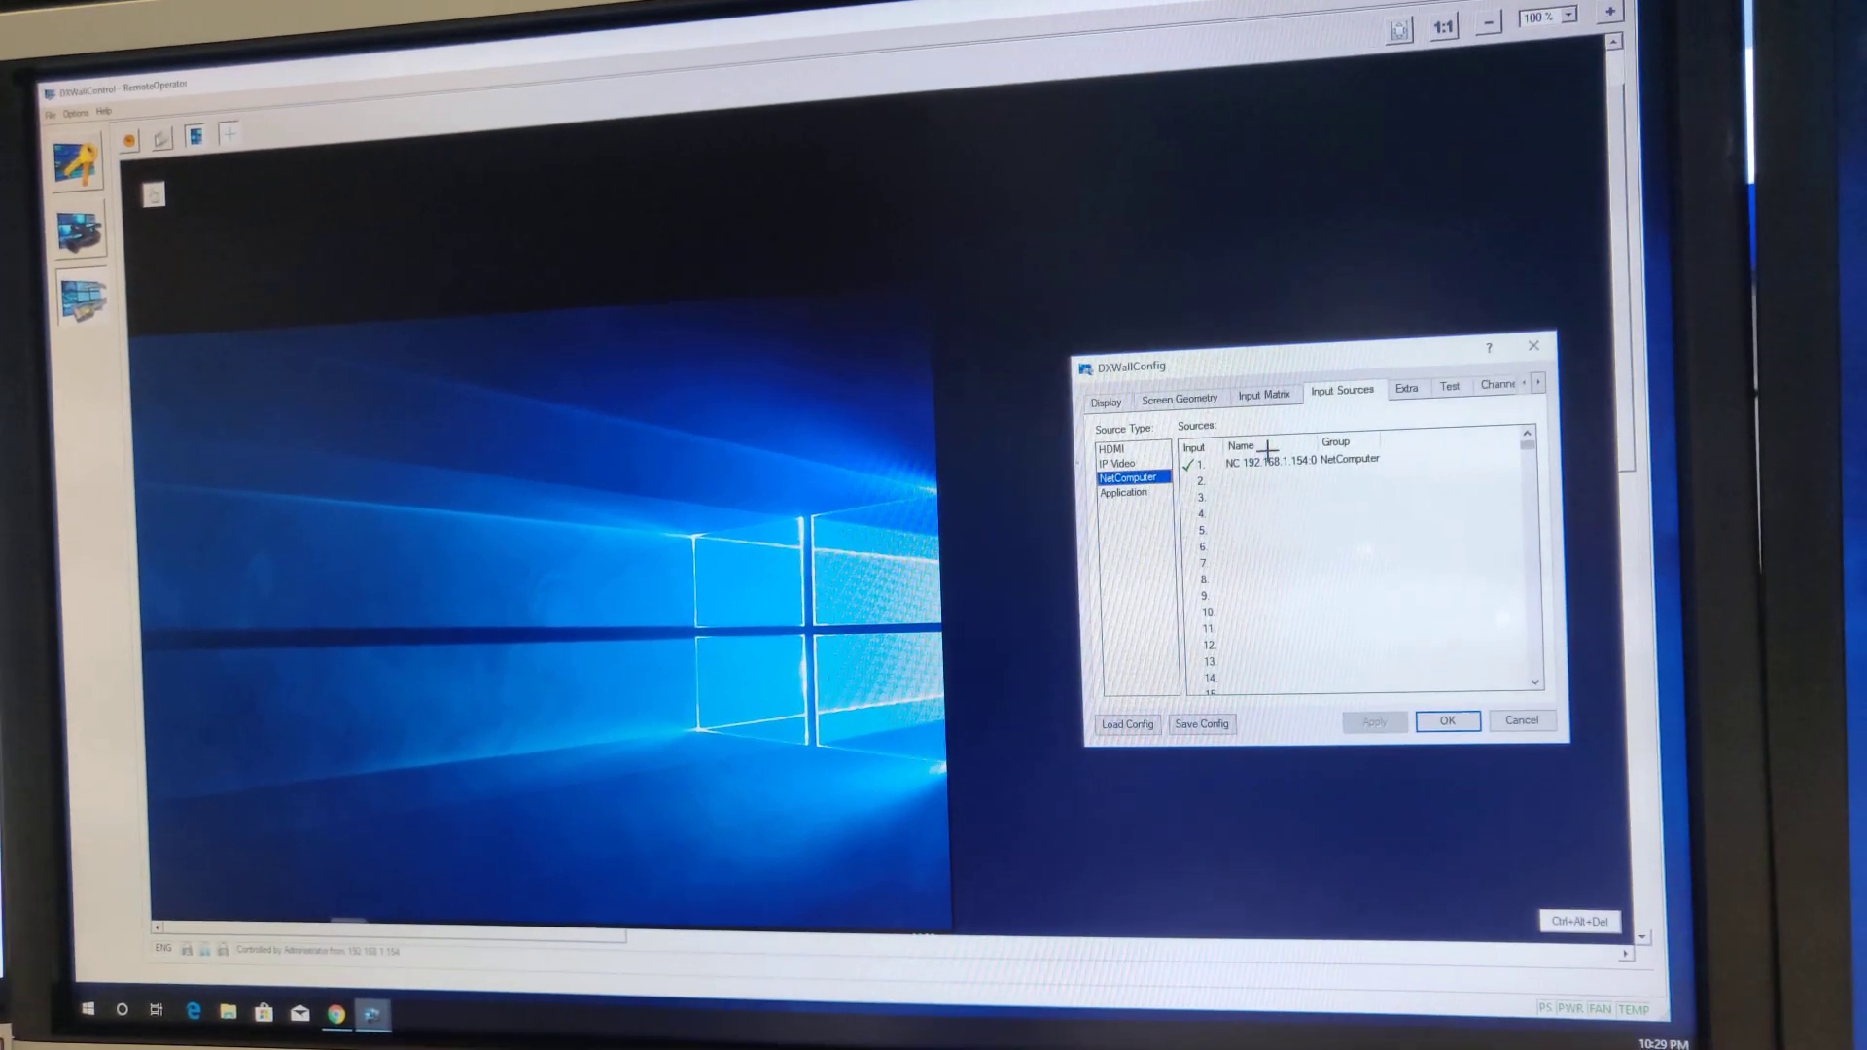
List the Application sources and inspect DIVIP 4K60's properties launching Chrome at 192.168.1.28
click(1124, 492)
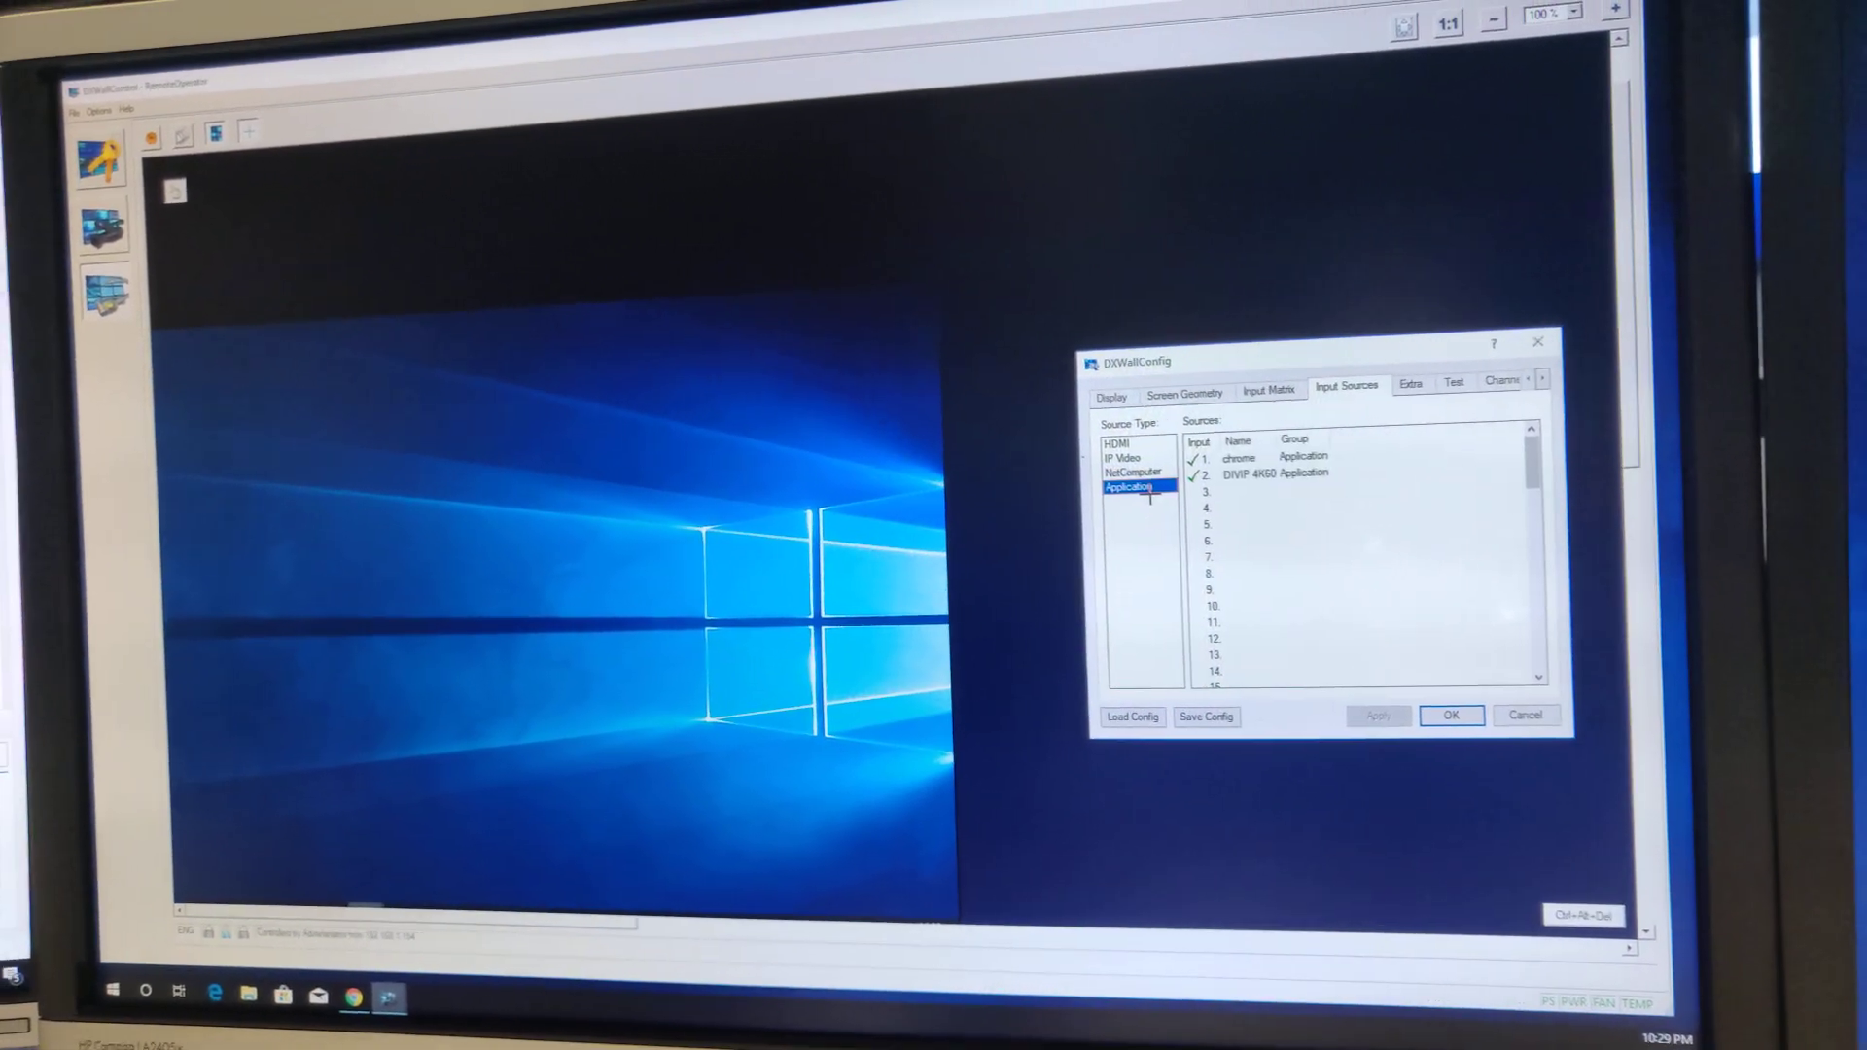
right_click(1307, 473)
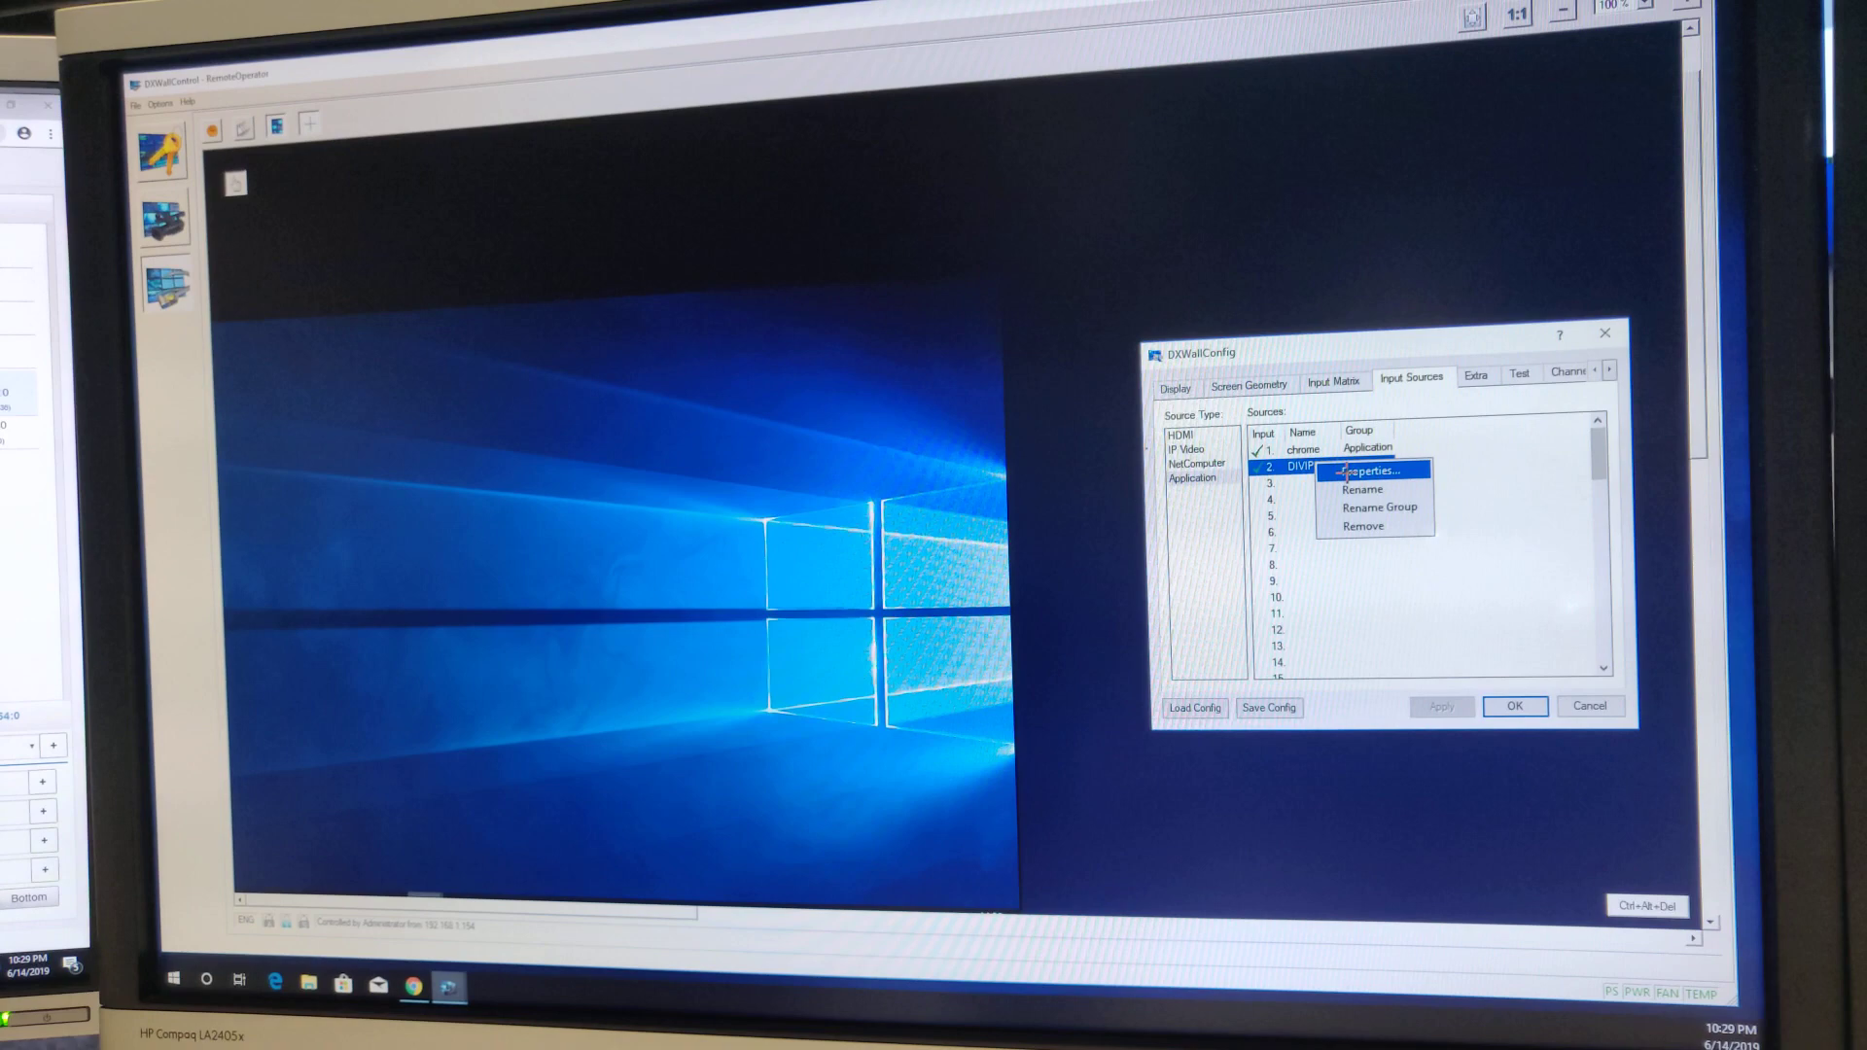
click(1371, 470)
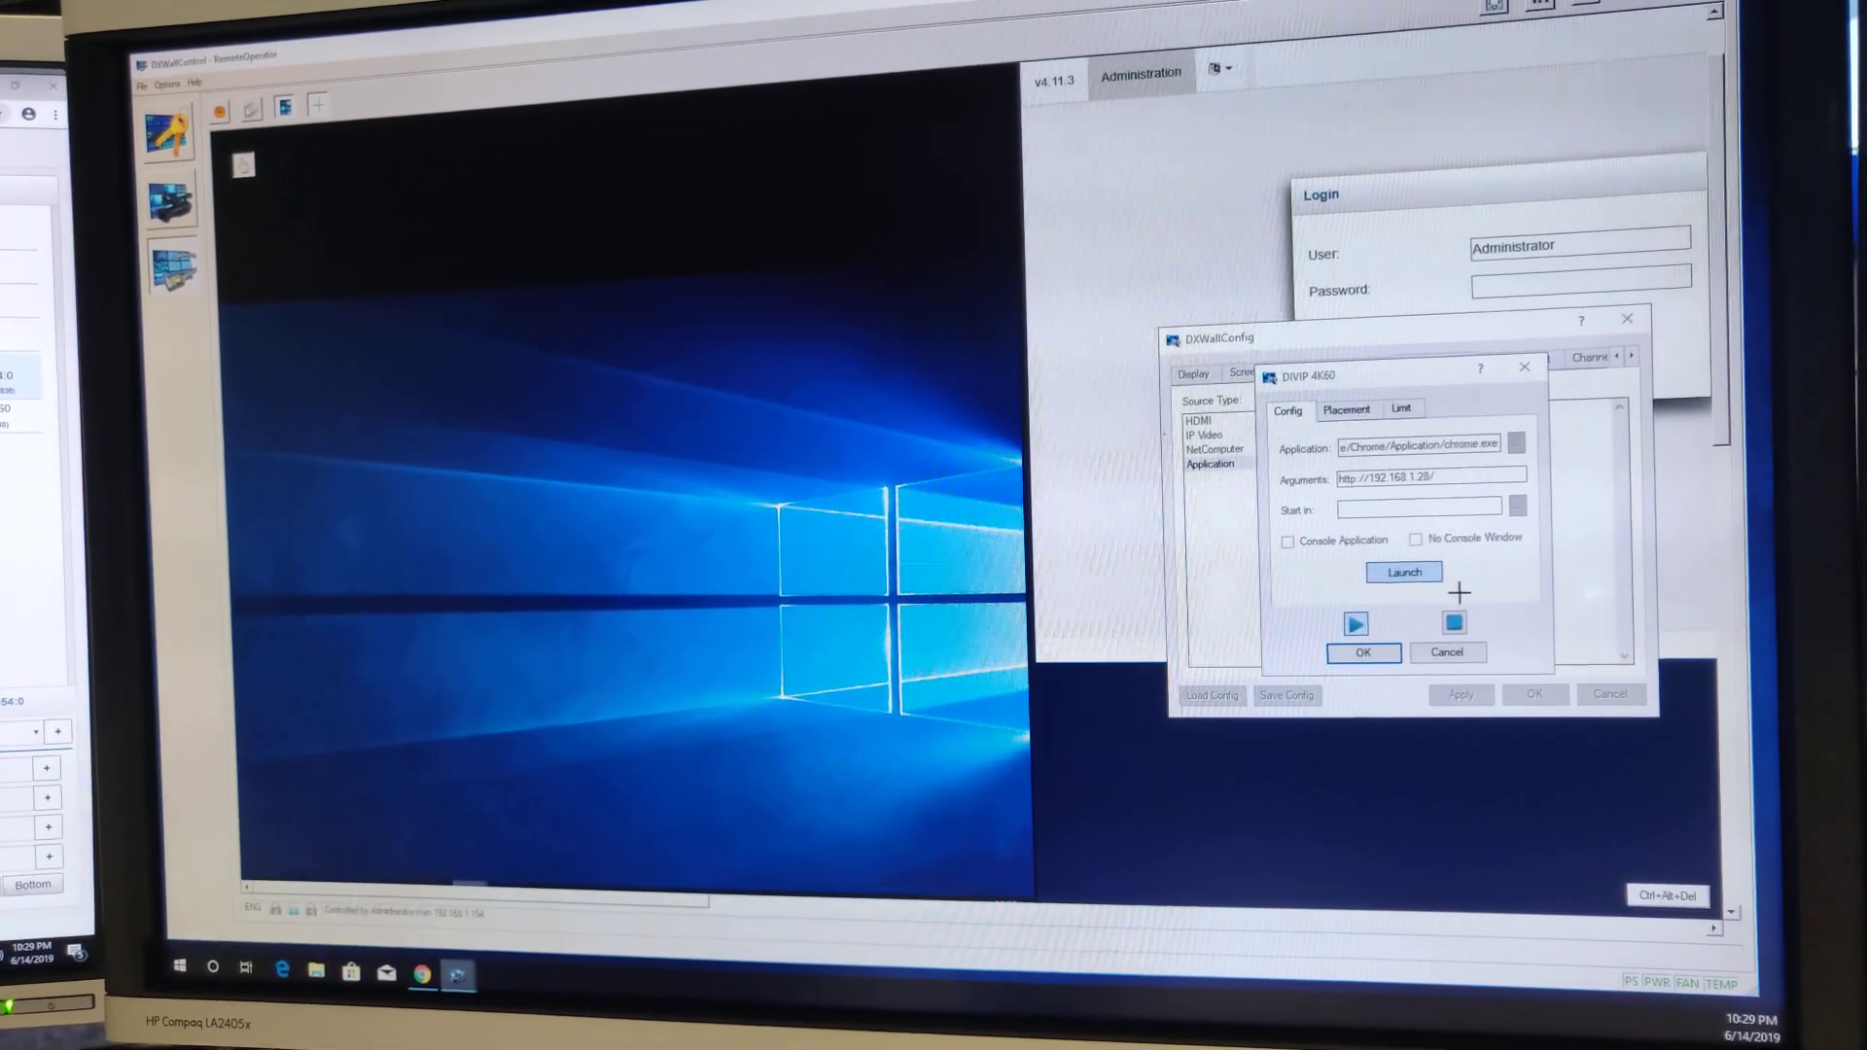
click(1364, 653)
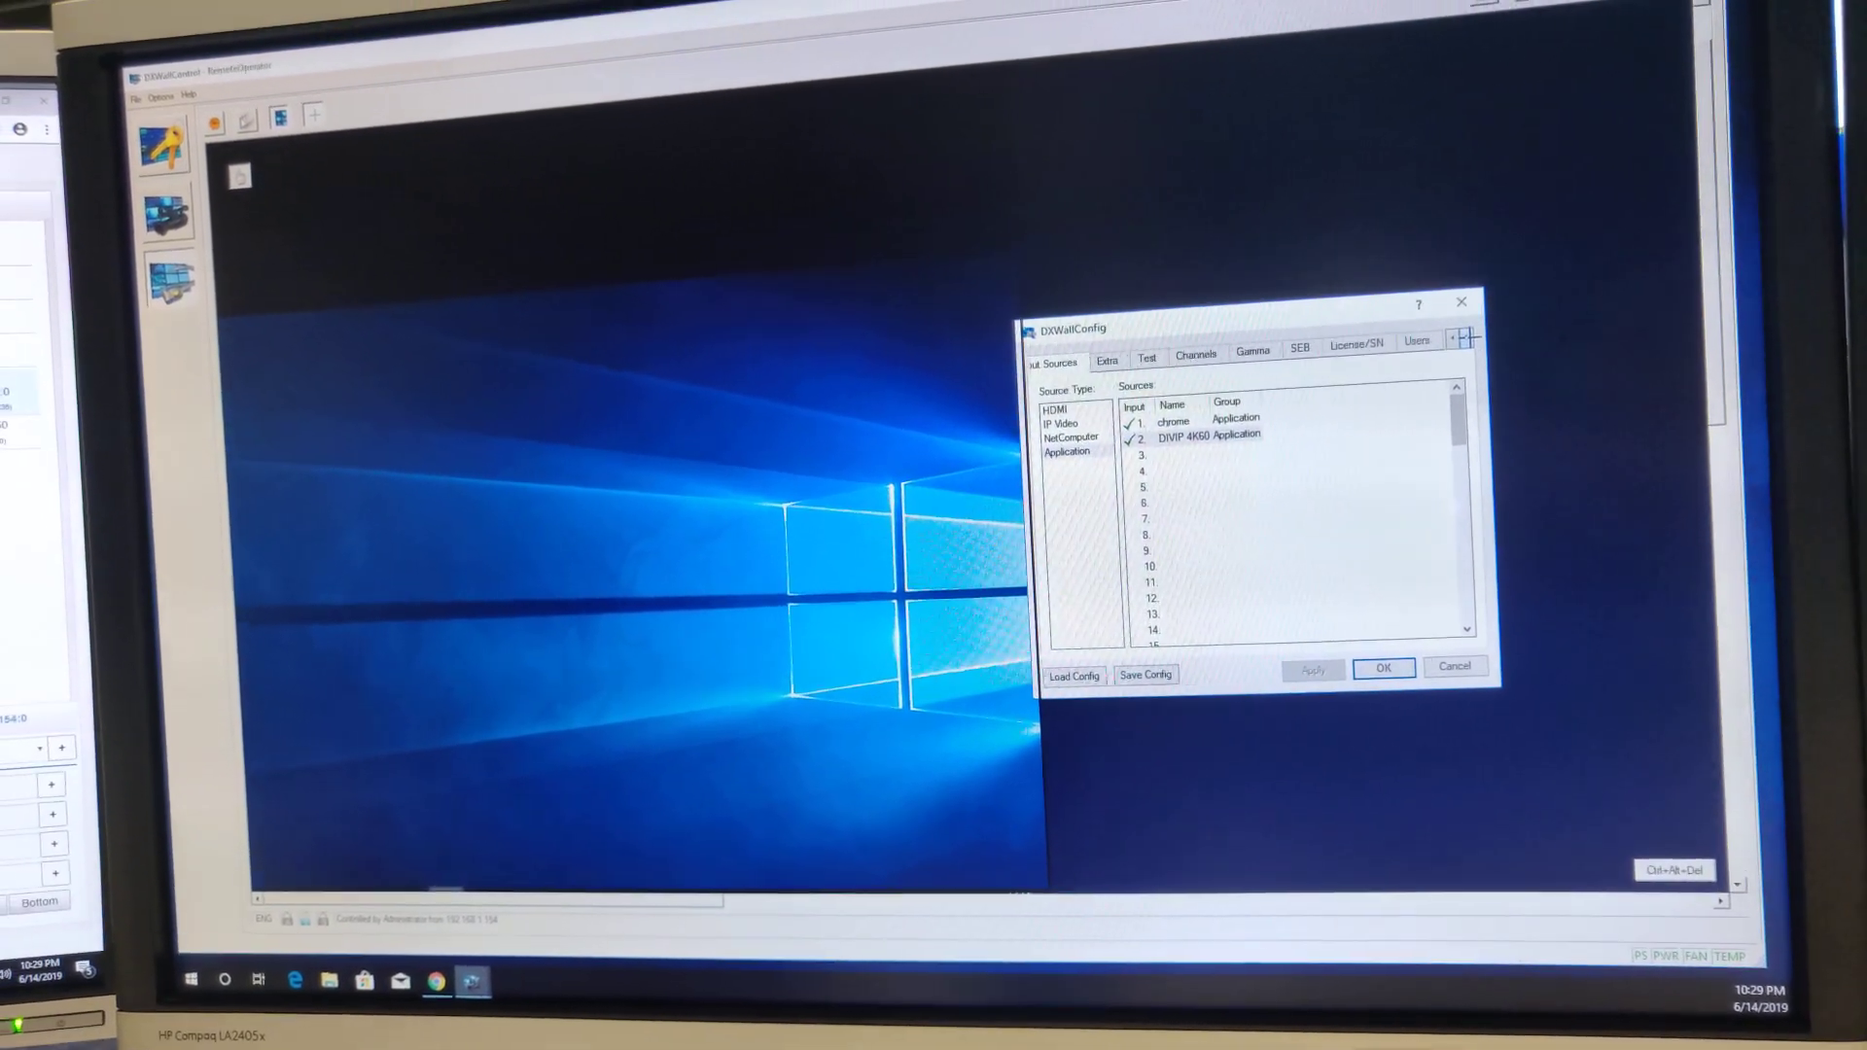
Show the user accounts and select Operator, which holds only the VideoControl privilege
click(1415, 342)
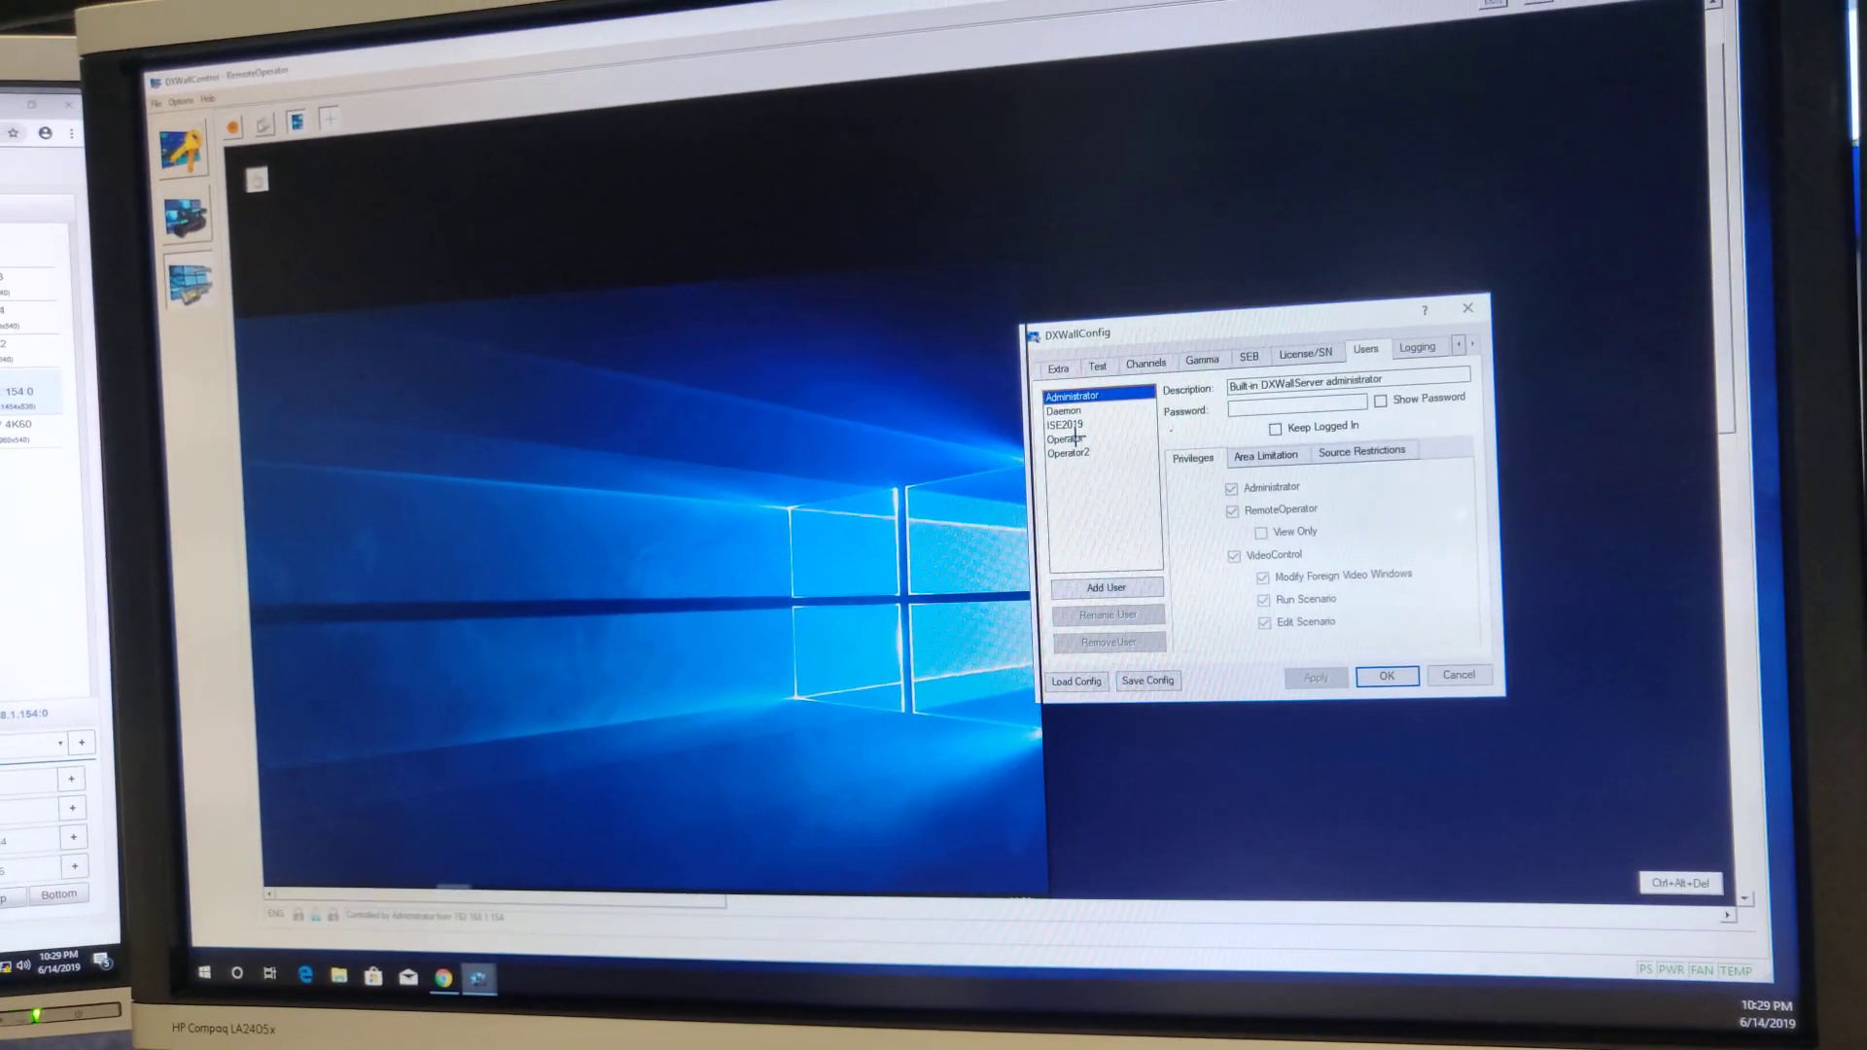
click(1066, 439)
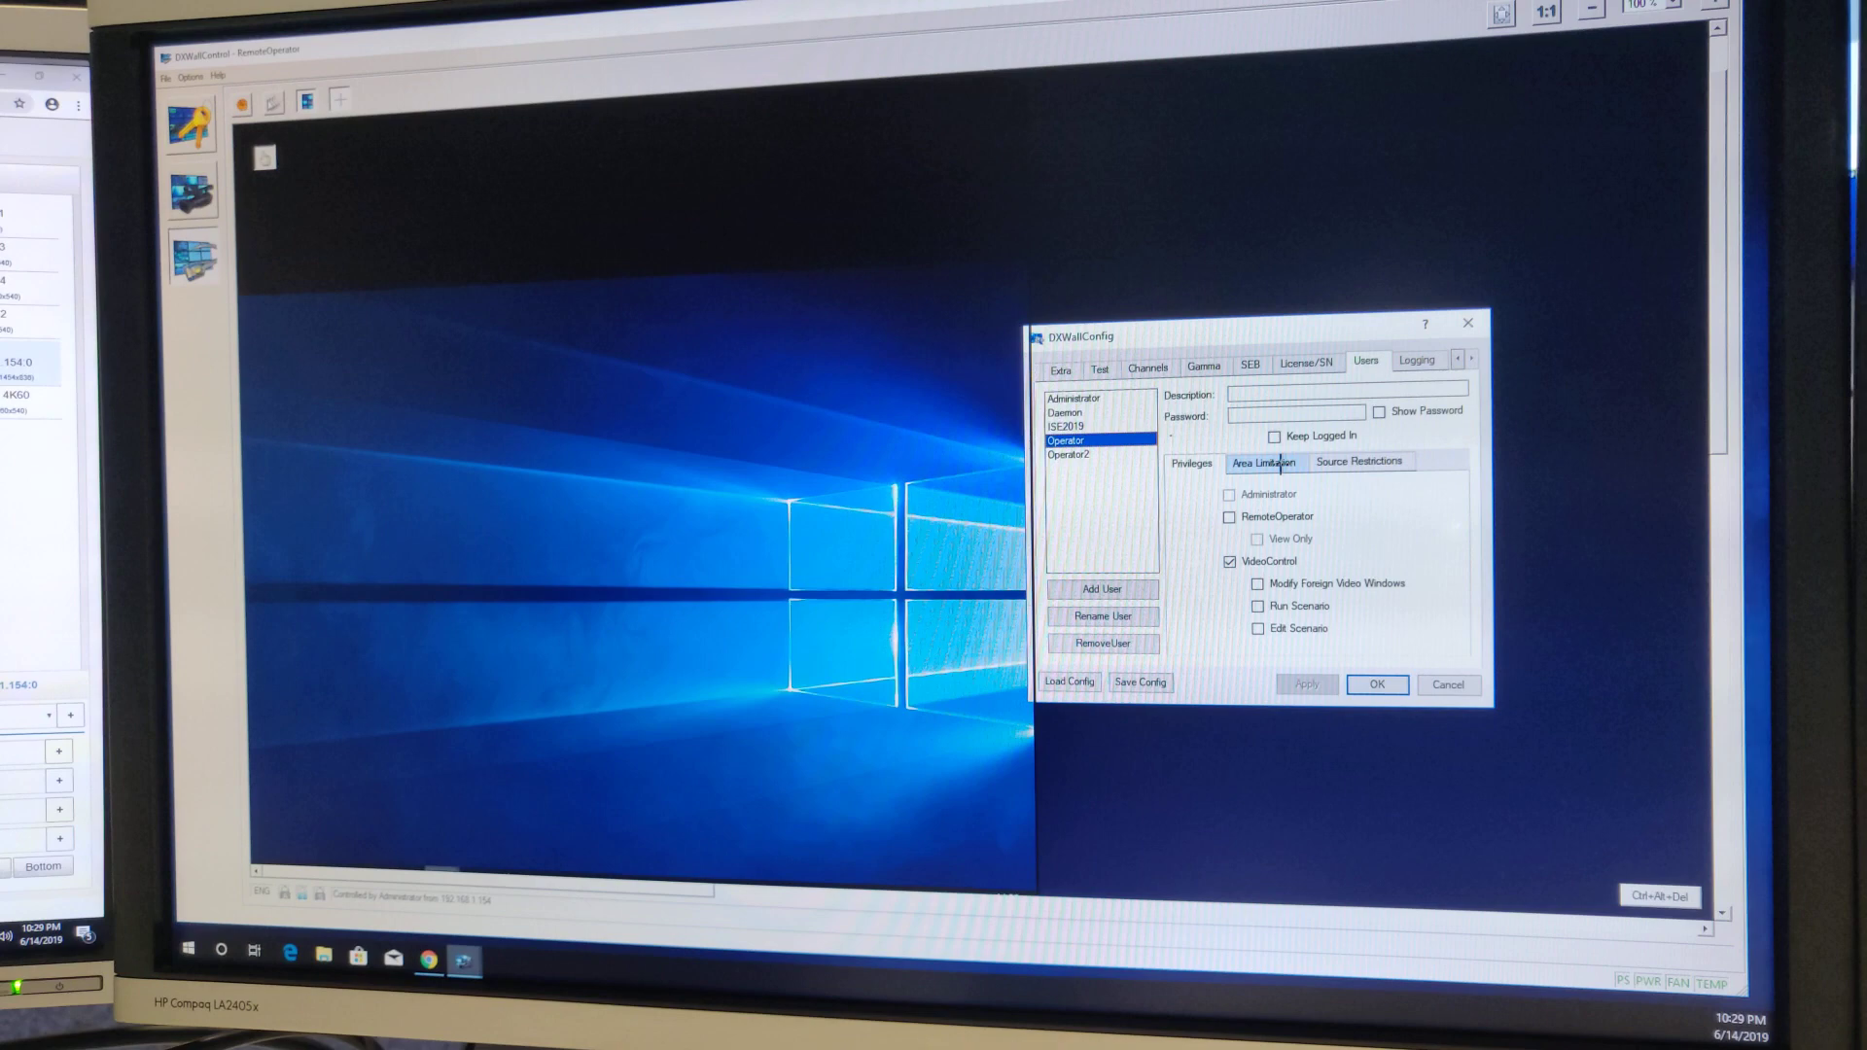
Check Operator's Area Limitation and Source Restrictions, with all sources permitted
click(1264, 463)
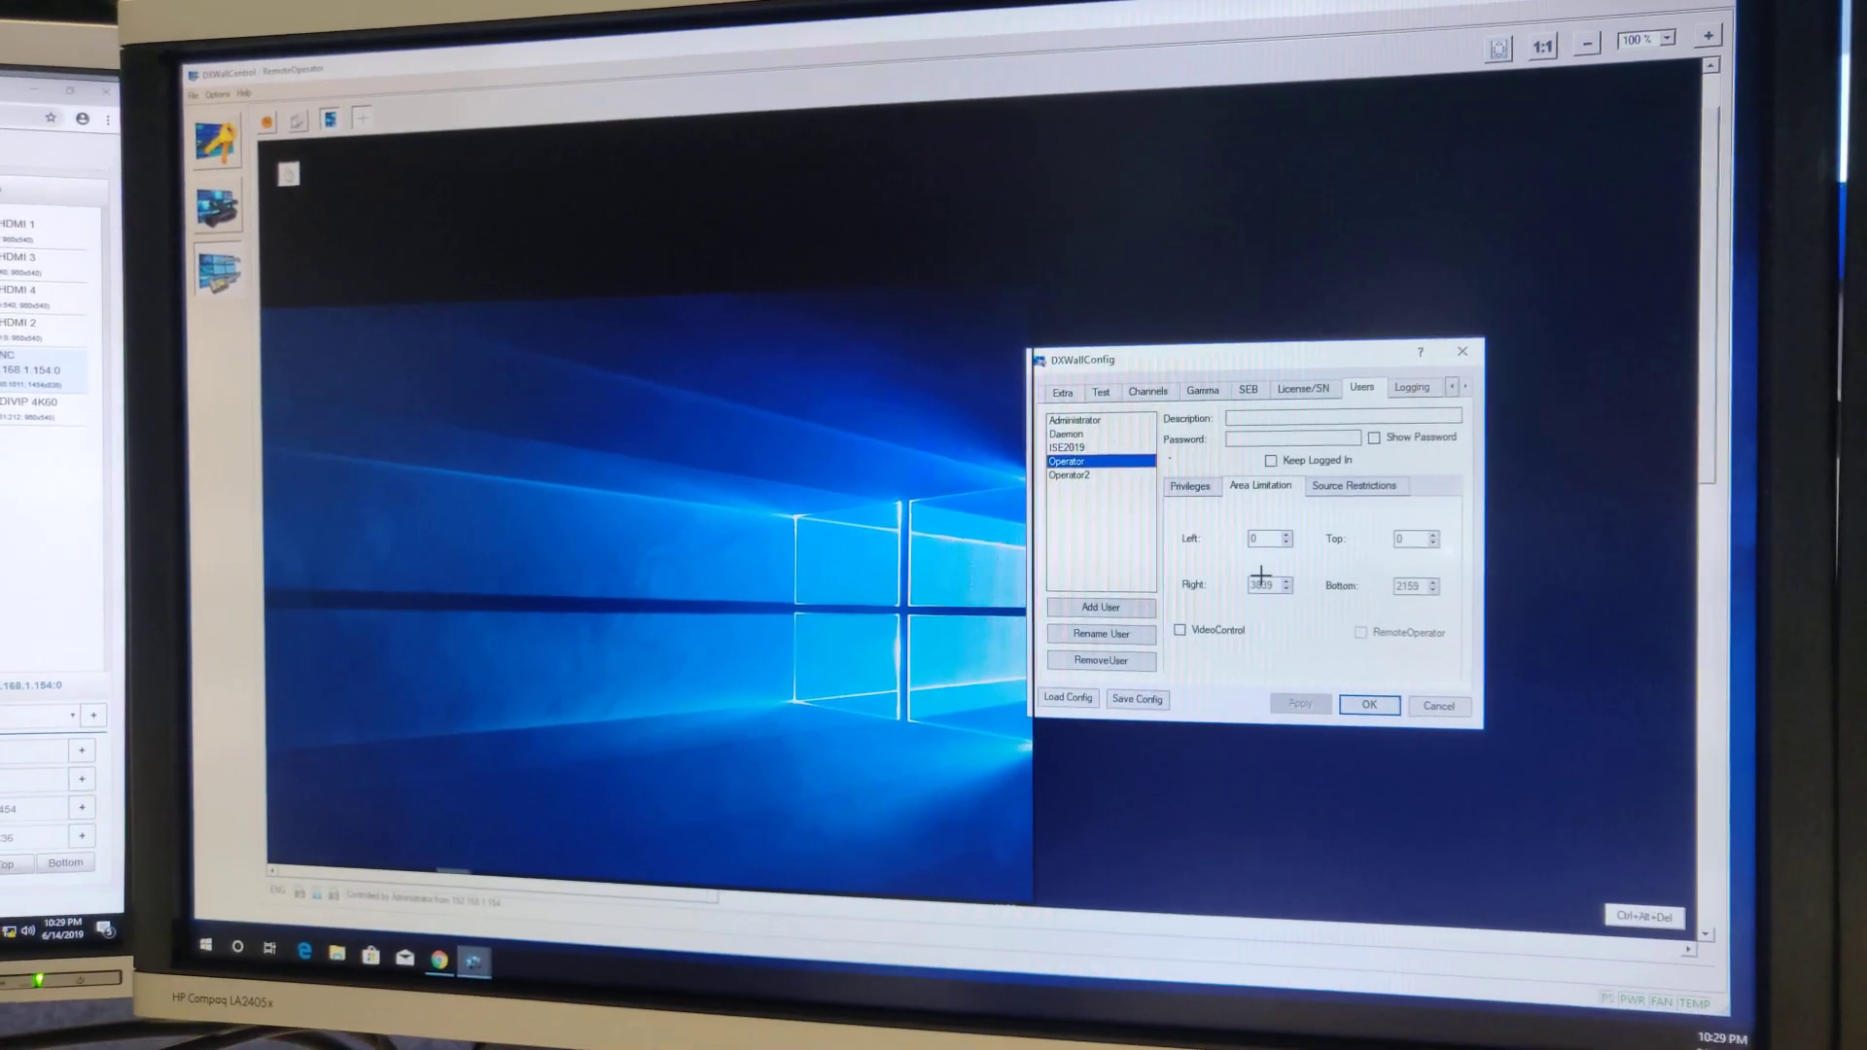
click(1355, 486)
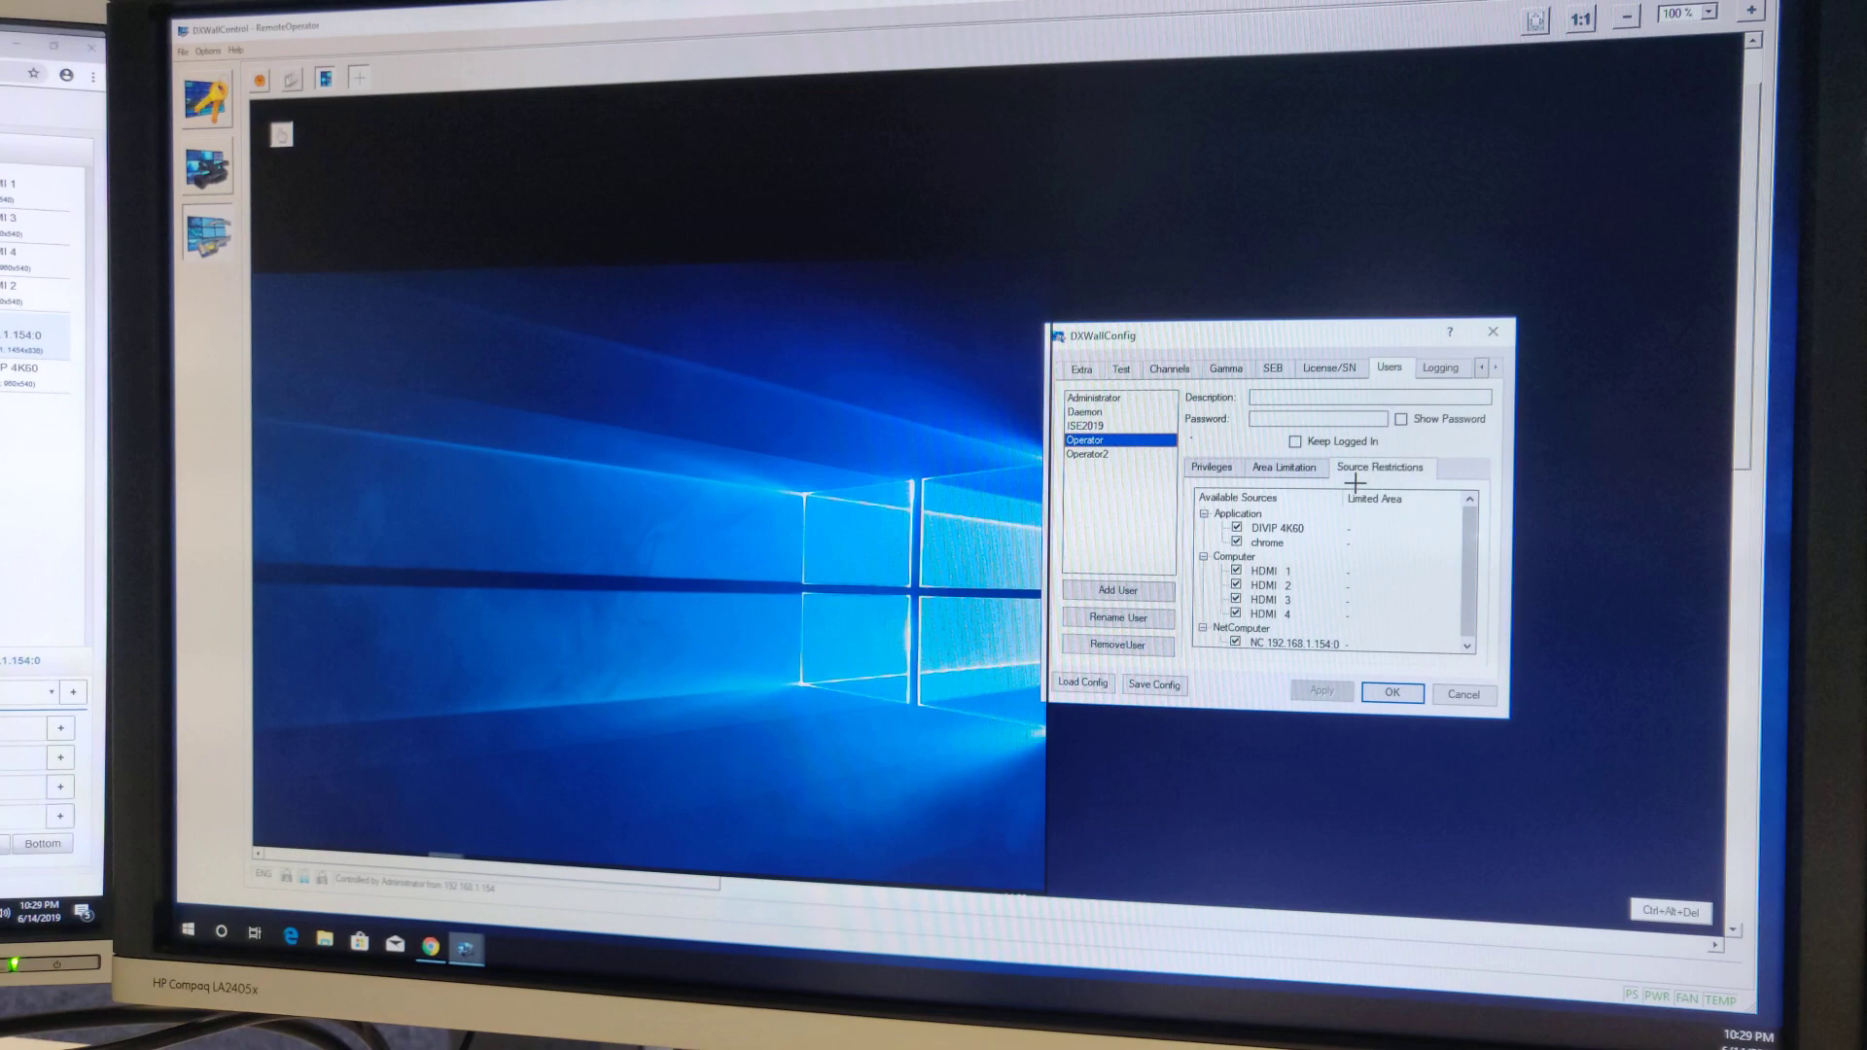